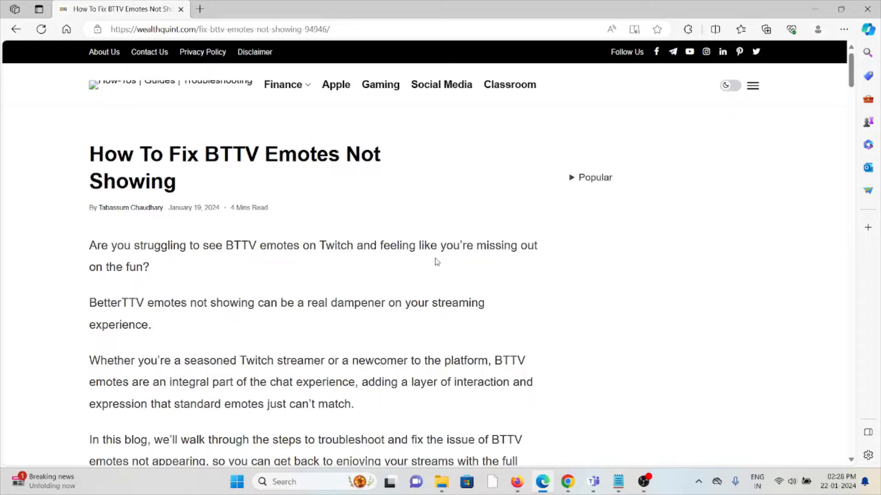
mouse_move(417, 218)
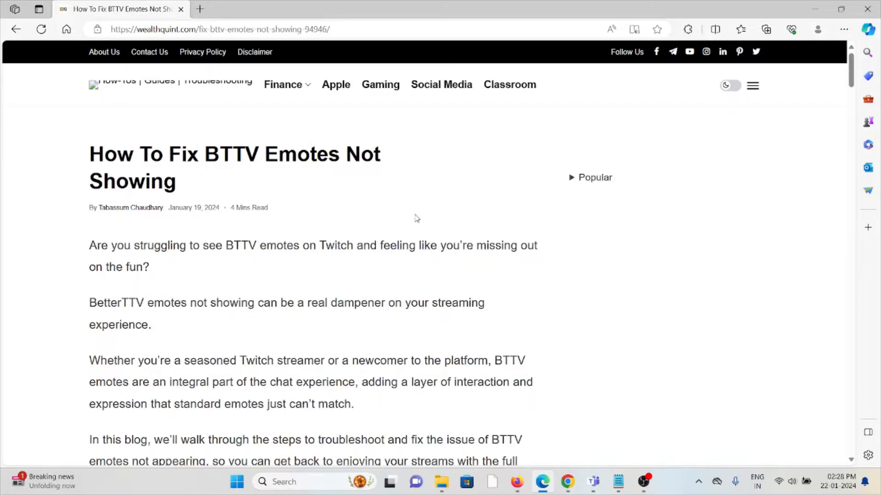
Step: Scroll past the intro to the fix heading and its Reddit screenshot example
scroll(down, 3)
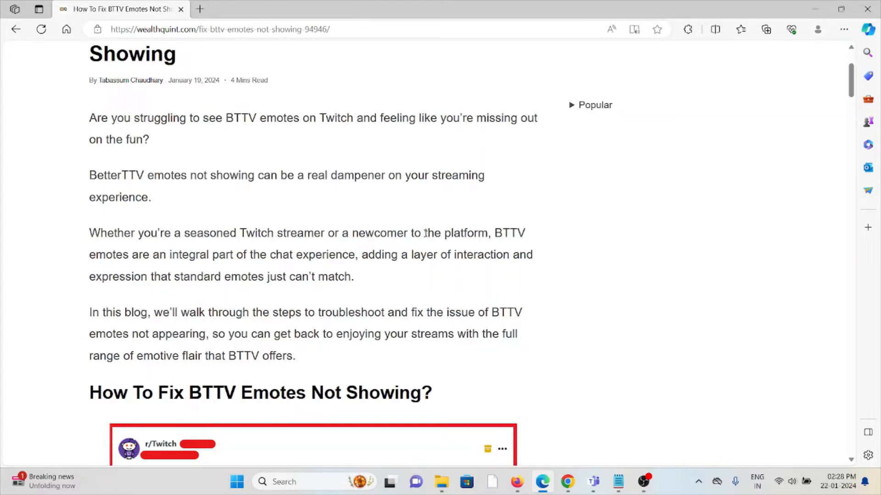
mouse_move(532, 199)
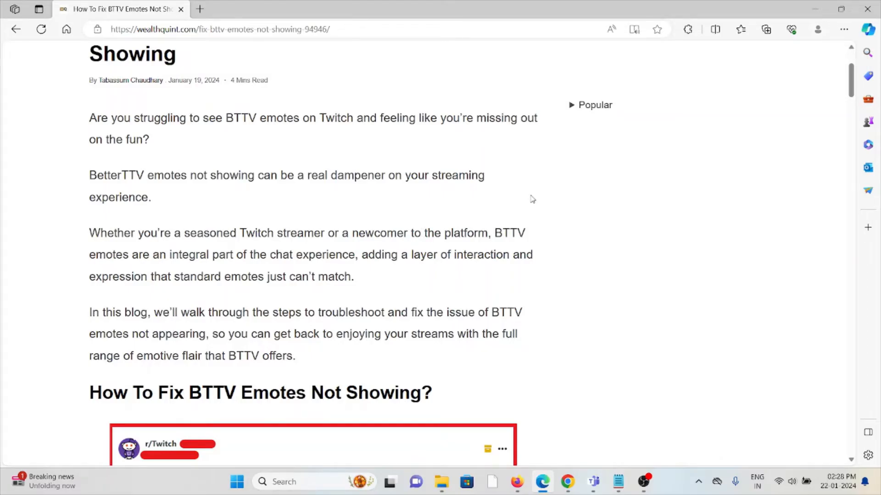
mouse_move(527, 198)
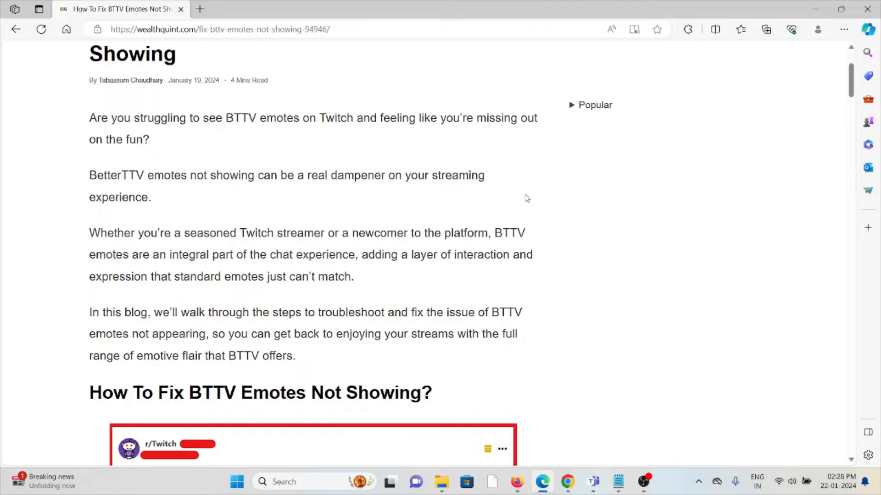
mouse_move(517, 148)
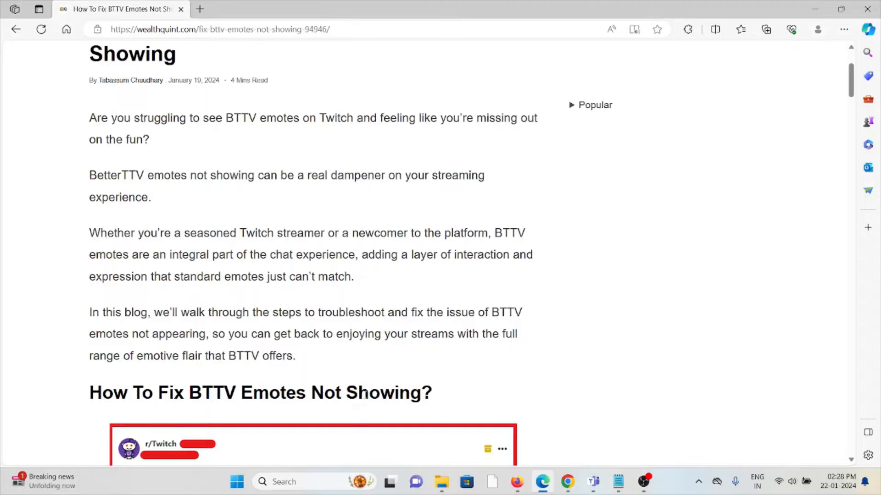
scroll(down, 3)
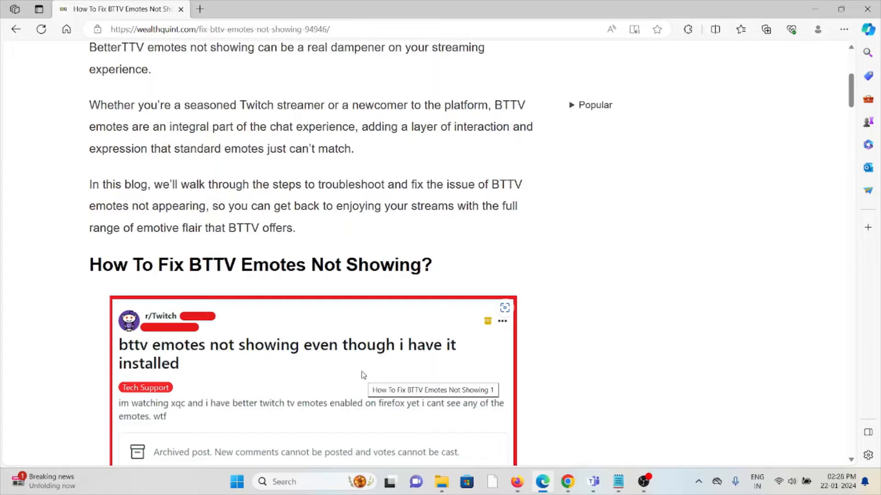
Step: Read the Restart Your Browser steps for Chrome, Firefox and Safari up to heading 2
scroll(down, 3)
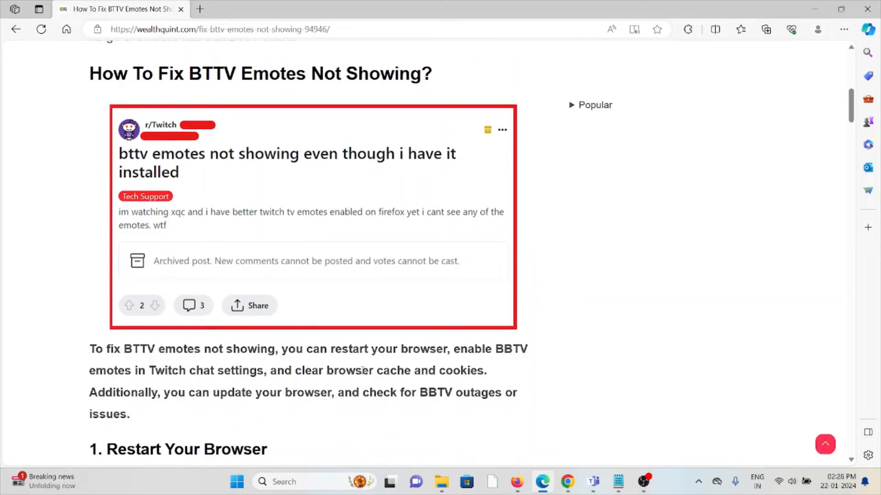
scroll(down, 3)
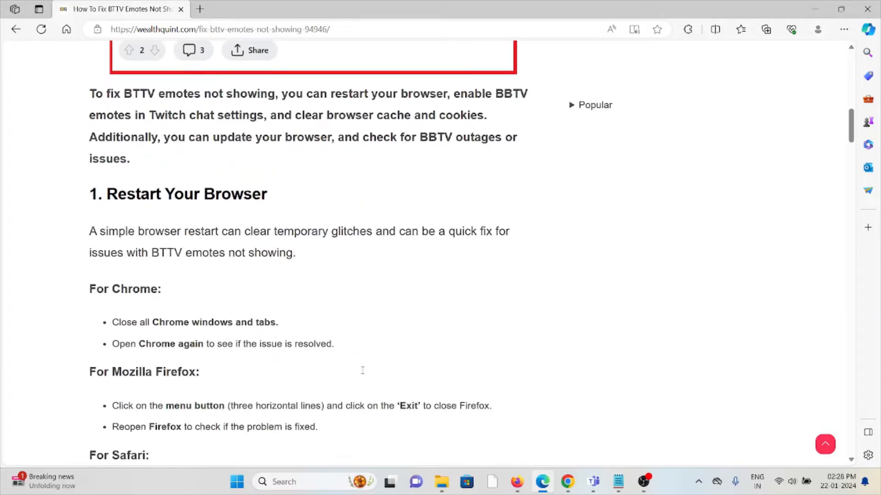
scroll(down, 3)
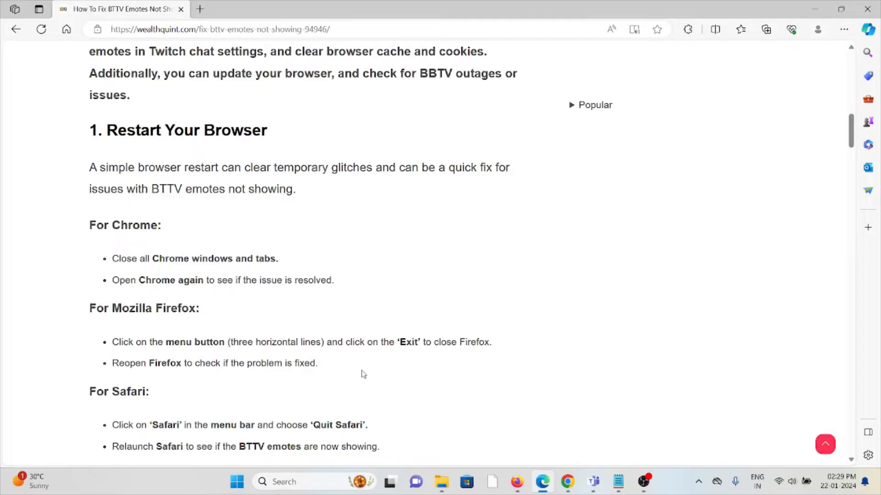
mouse_move(717, 5)
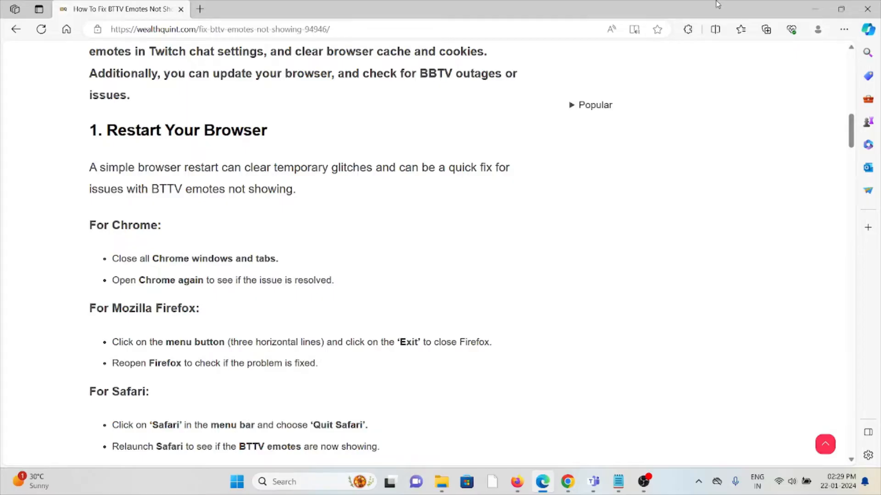
scroll(down, 3)
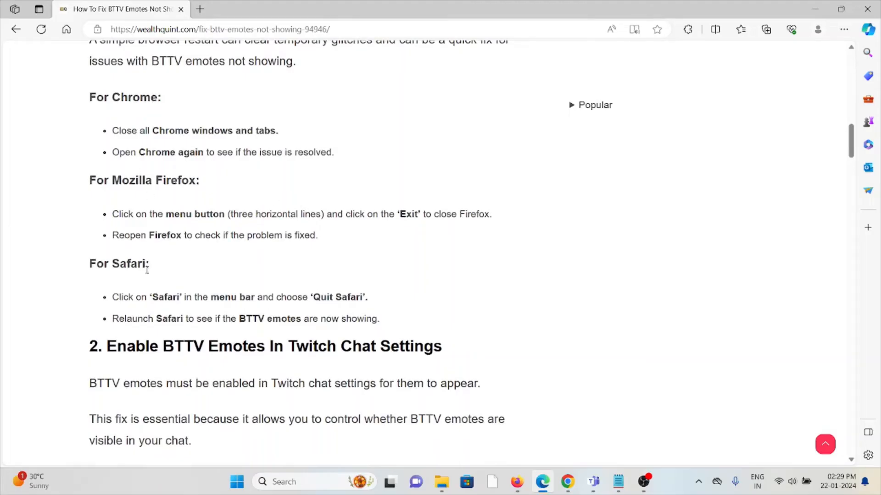
mouse_move(193, 269)
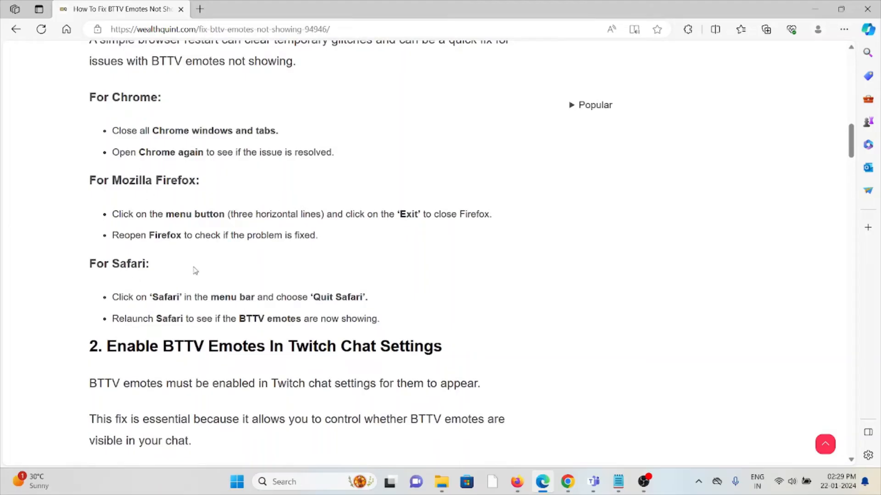
mouse_move(195, 262)
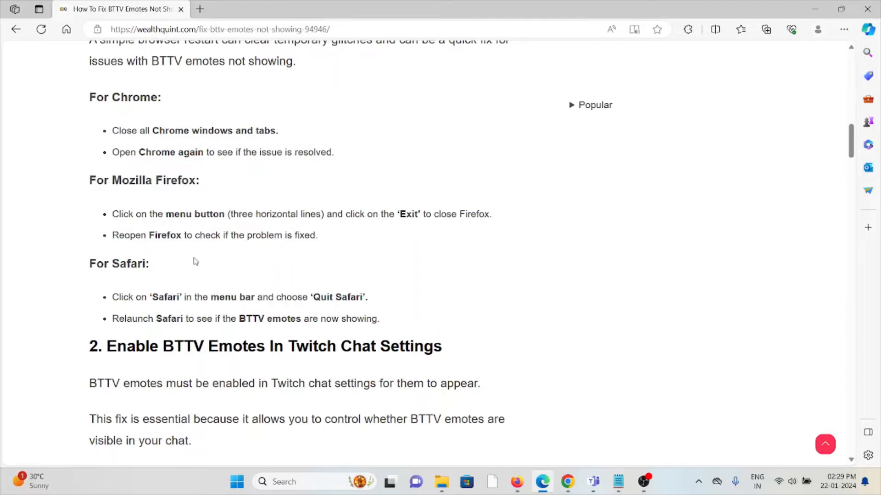
Step: Read the Twitch chat settings fix and Chrome cache-clearing steps, then launch Chrome
scroll(down, 3)
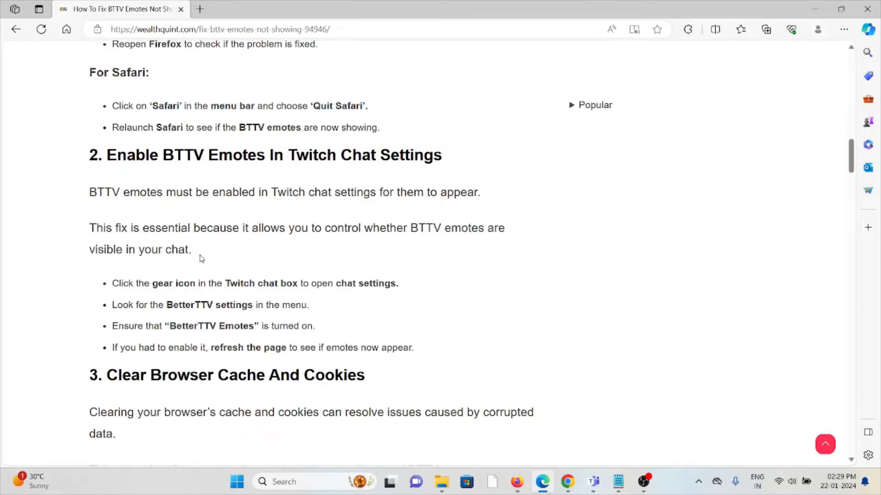
mouse_move(348, 225)
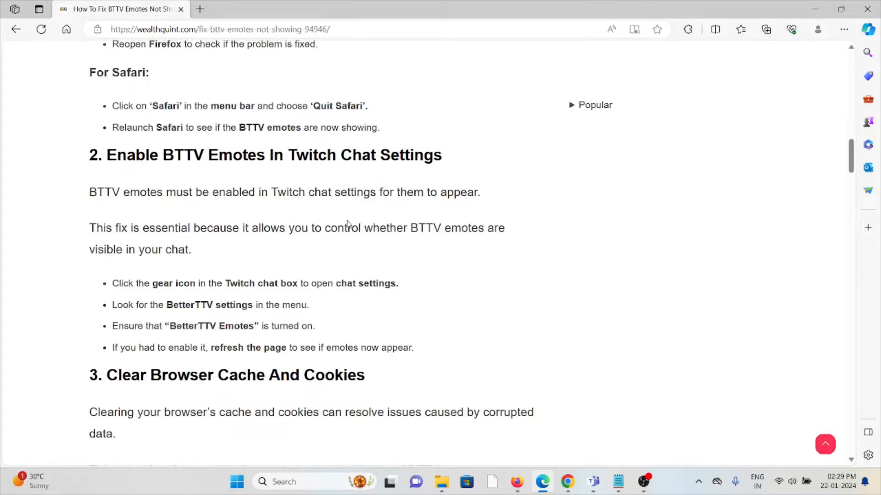
mouse_move(370, 241)
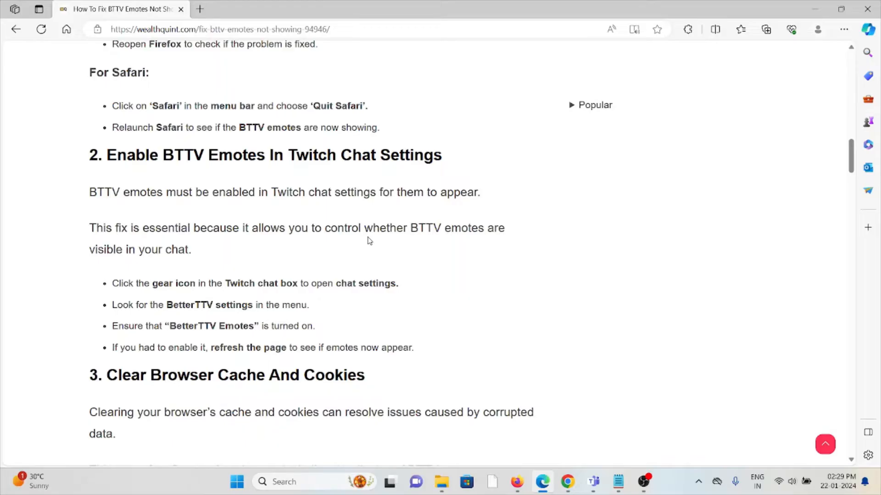
mouse_move(352, 229)
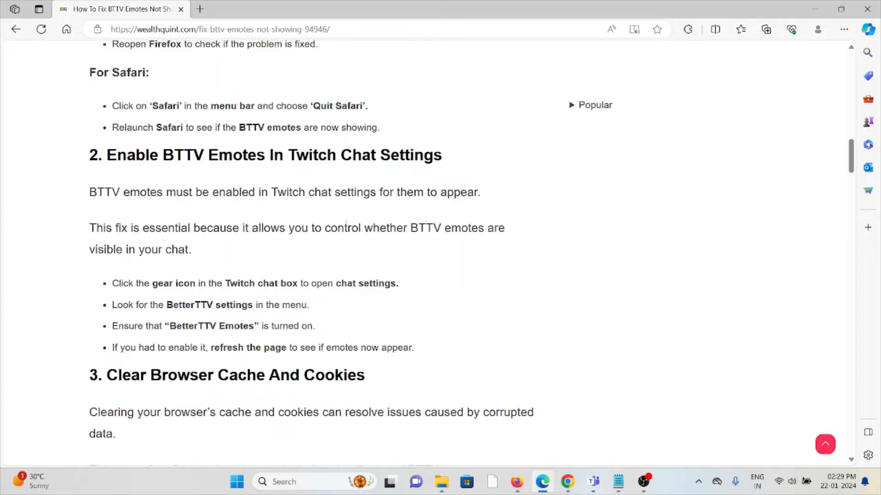
mouse_move(346, 224)
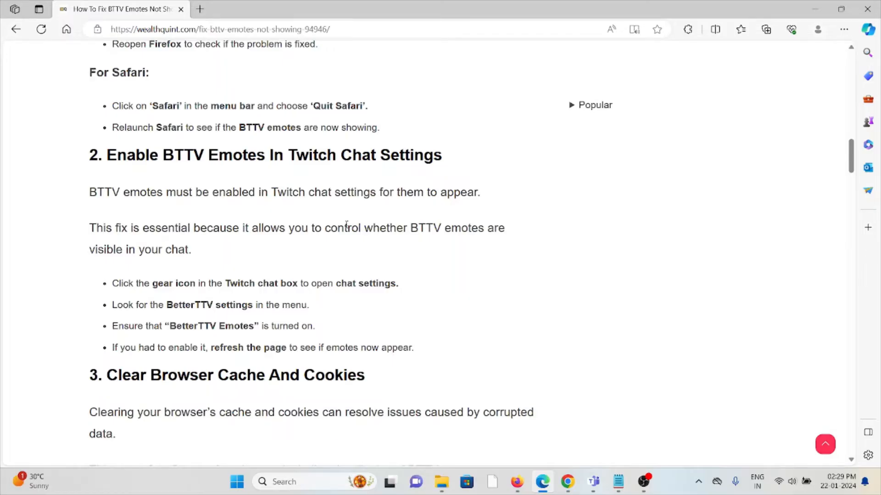
mouse_move(342, 218)
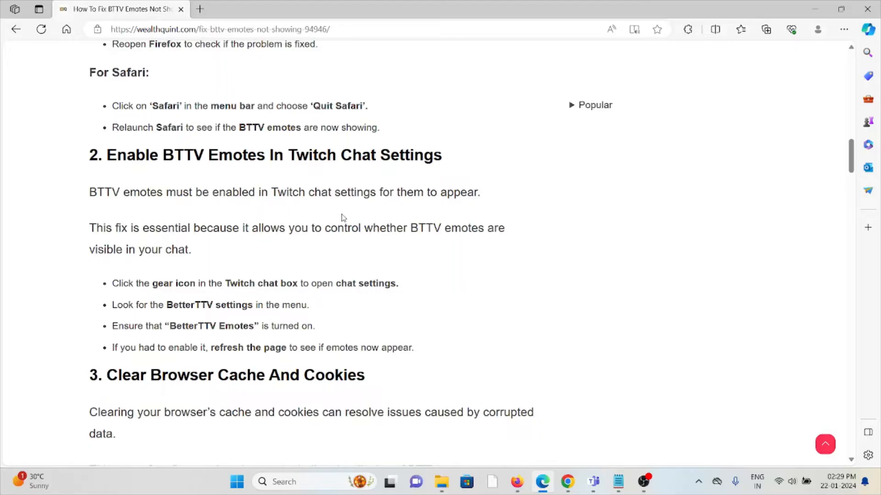
scroll(down, 3)
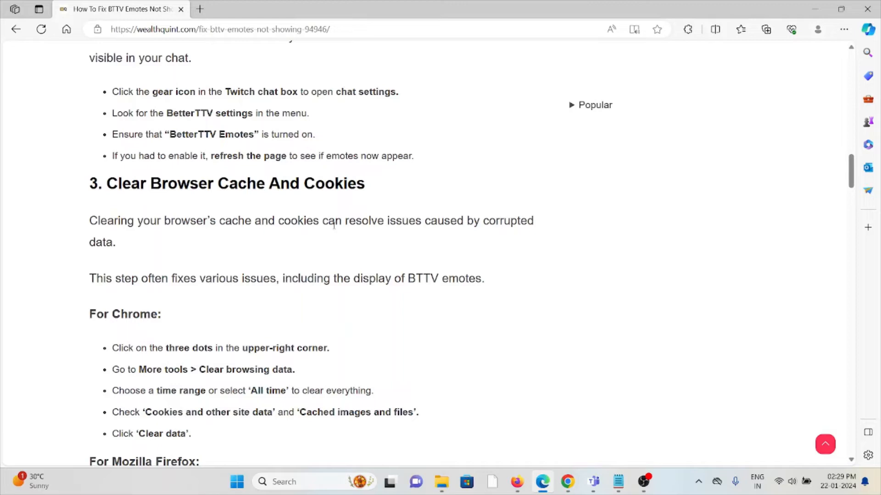
scroll(down, 3)
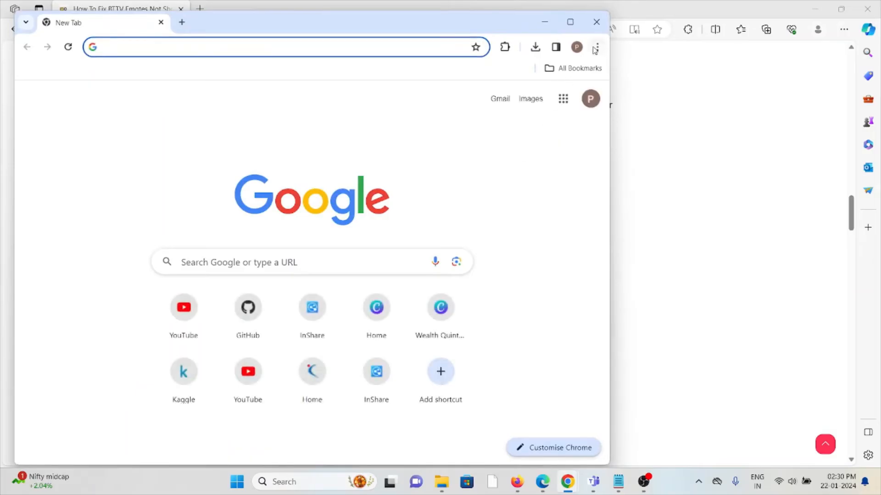
Step: Reach Chrome's Clear browsing data settings via the menu, then close Chrome
click(596, 47)
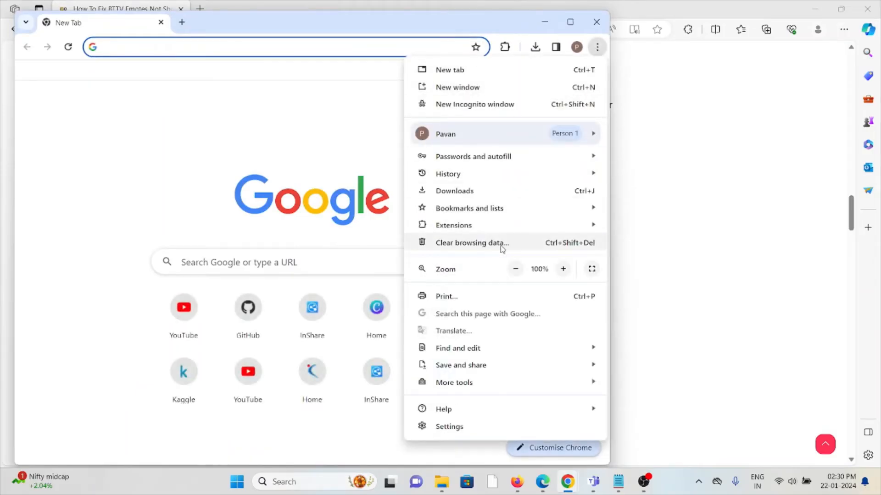
click(471, 242)
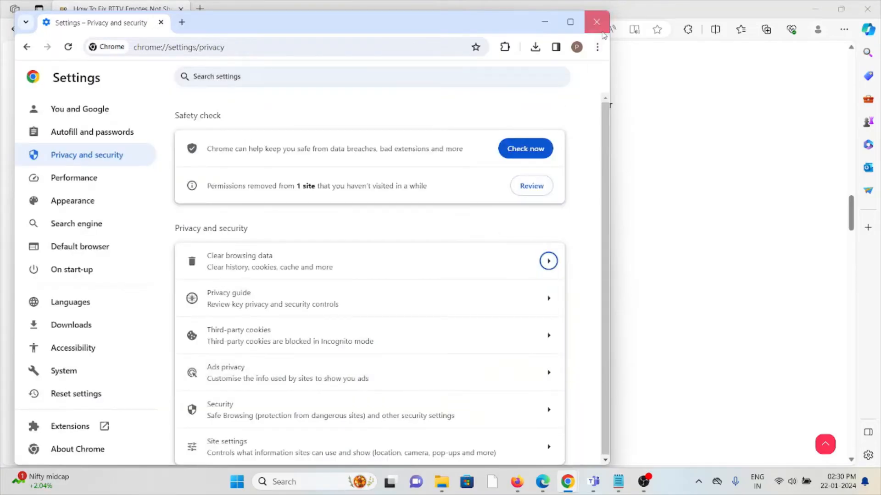
click(596, 22)
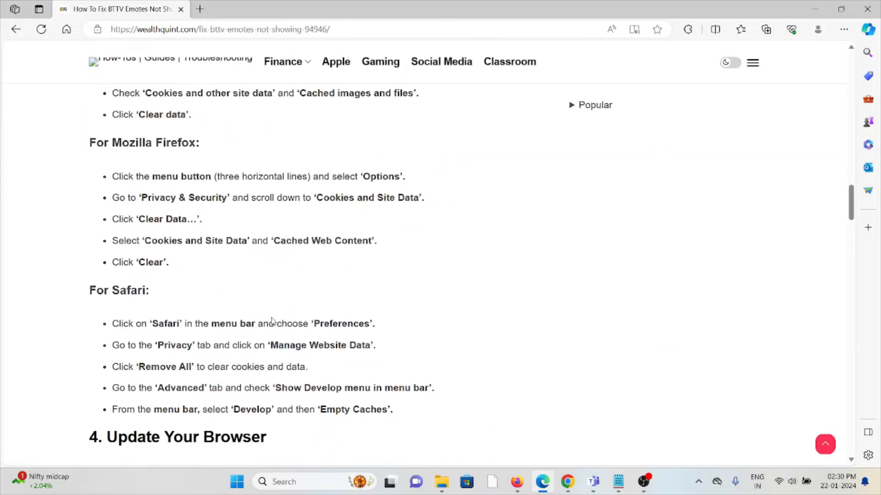
Step: Scroll to method 4, Update Your Browser, with its Chrome and Firefox steps
scroll(down, 3)
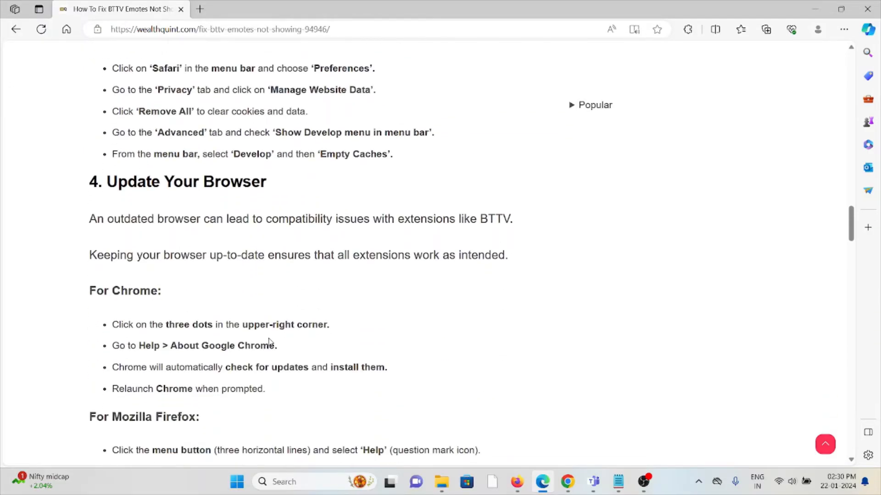
scroll(down, 3)
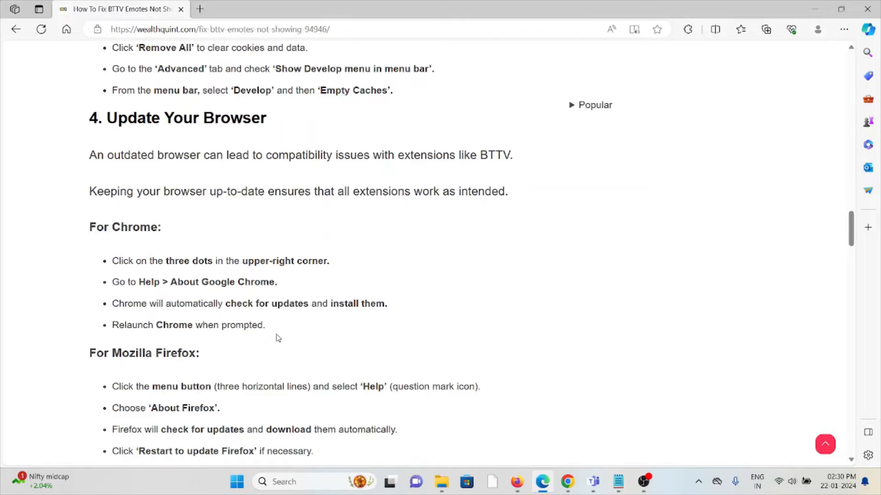
mouse_move(254, 254)
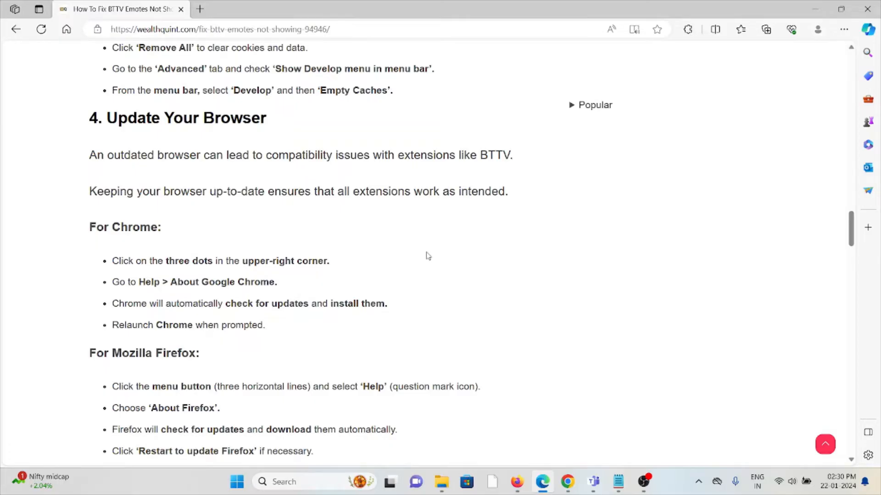
mouse_move(336, 216)
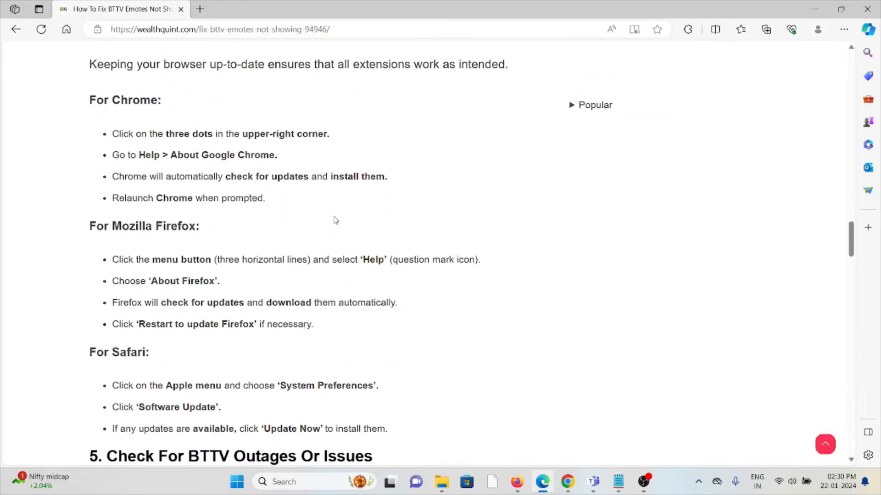
Step: Read method 5, Check For BTTV Outages, reaching the Check BTTV Installation heading
scroll(down, 3)
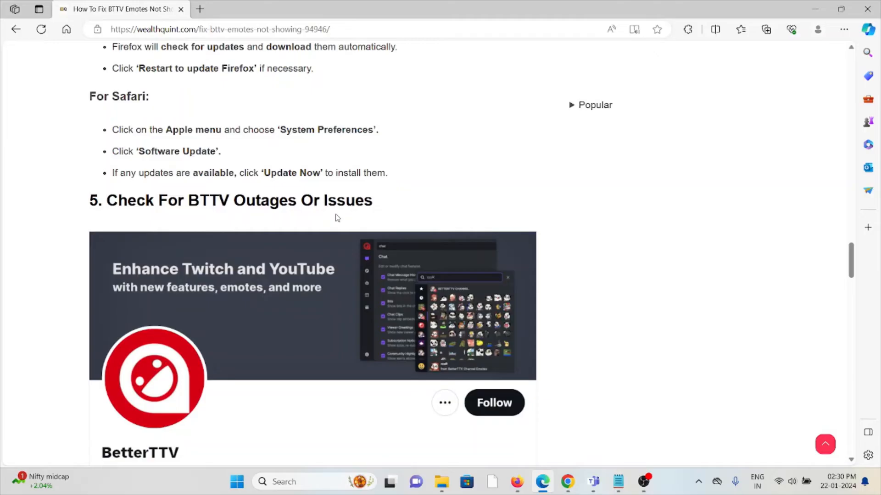
scroll(down, 3)
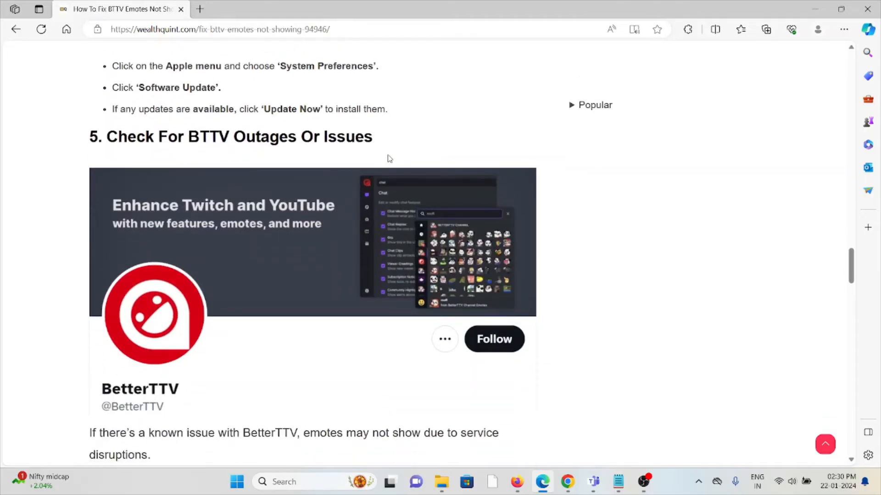
scroll(down, 3)
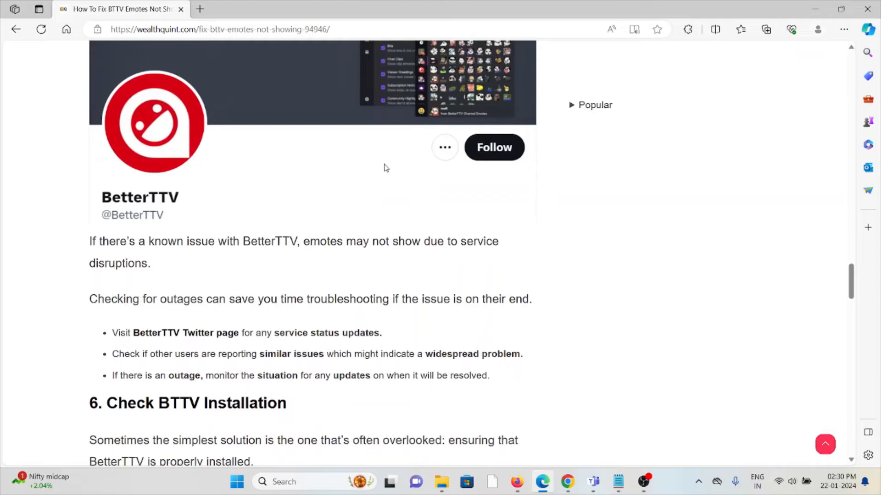
mouse_move(444, 283)
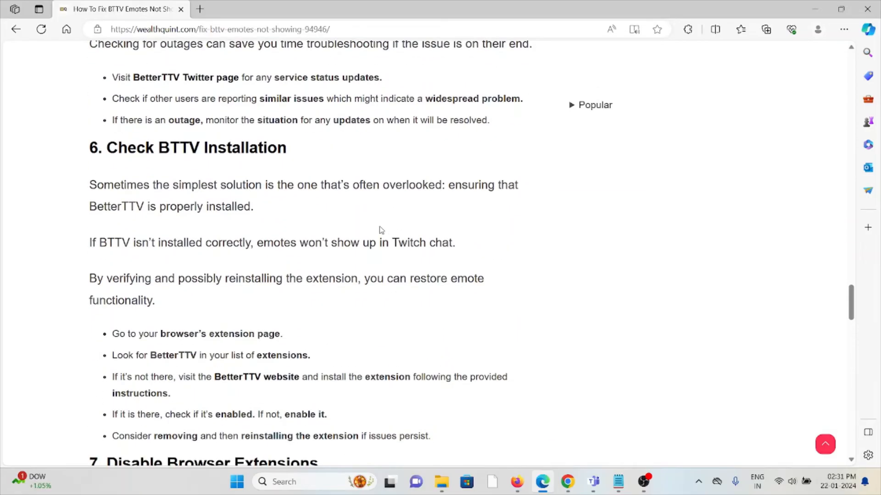
mouse_move(384, 226)
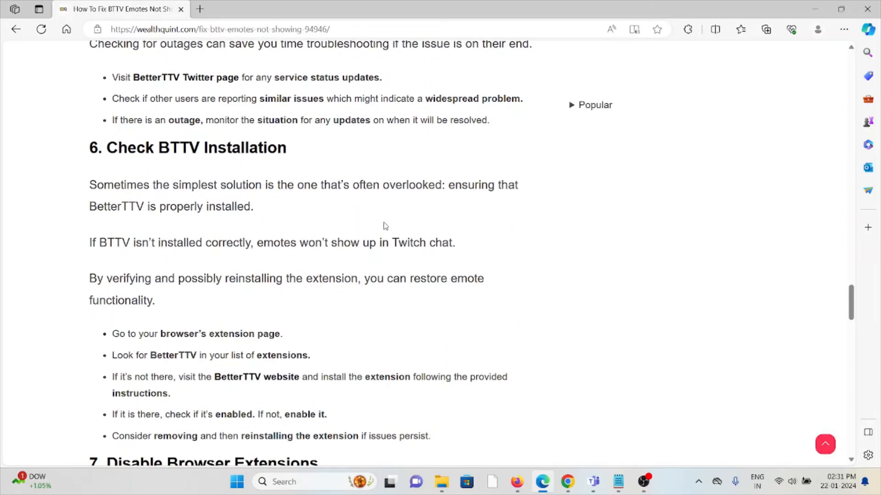
Step: Read method 6's installation checks down to the Disable Browser Extensions heading
scroll(down, 3)
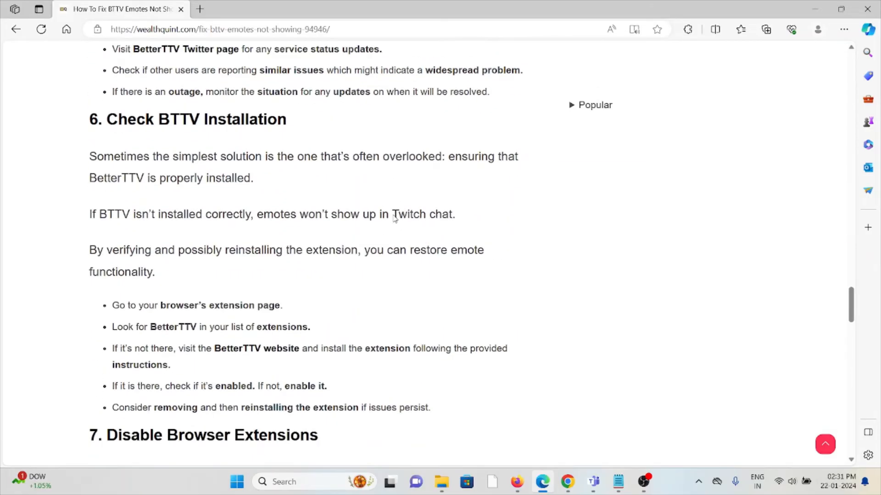
scroll(down, 3)
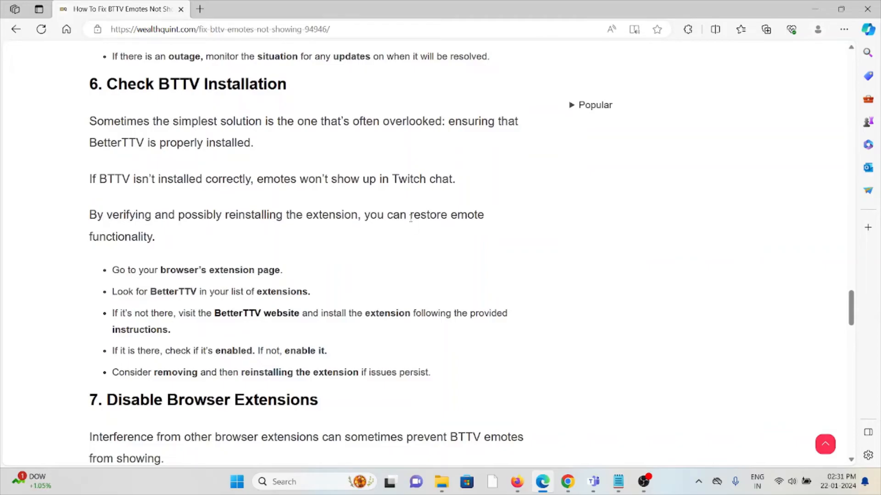
mouse_move(419, 232)
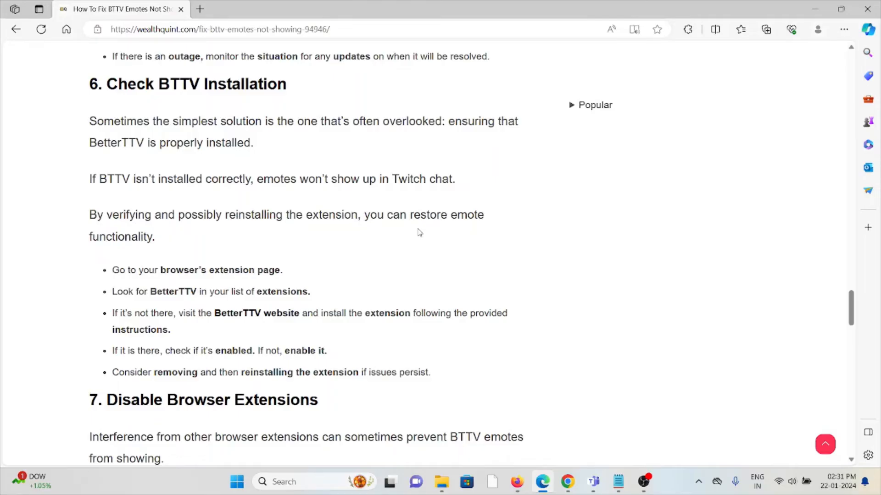
mouse_move(406, 241)
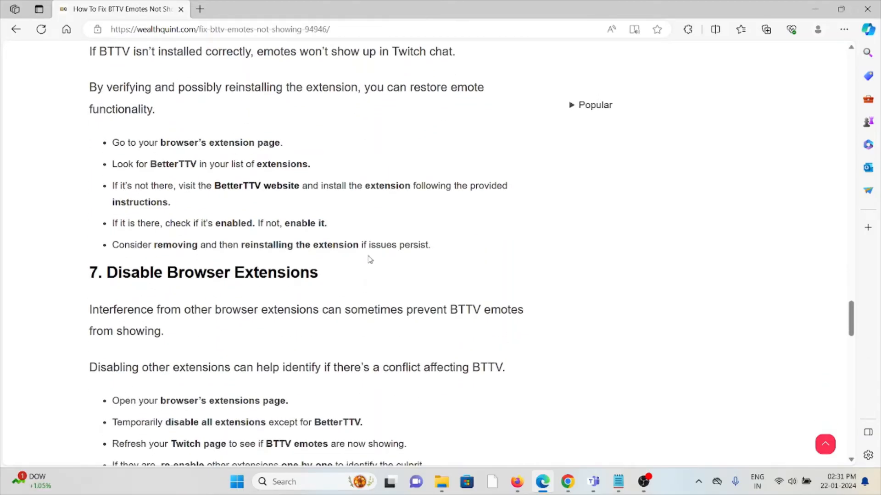
mouse_move(370, 256)
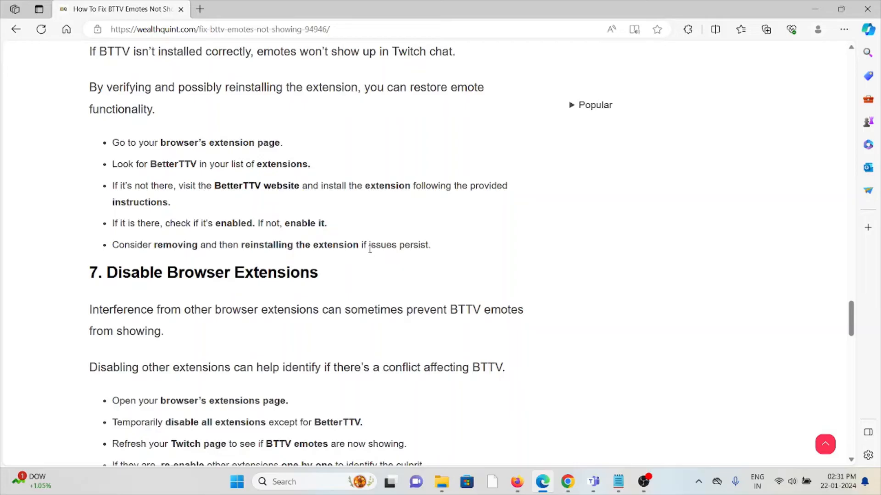
mouse_move(358, 278)
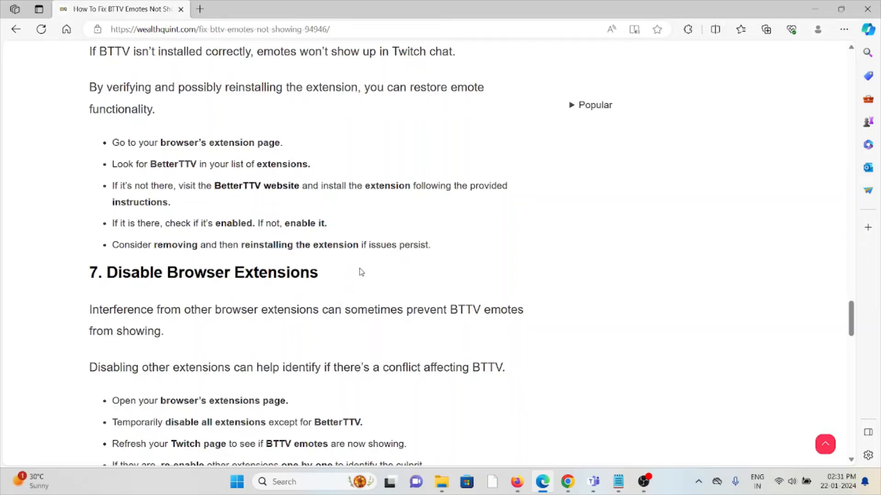
Step: Read method 7's extension-disabling steps until the firewall and antivirus heading shows
scroll(down, 3)
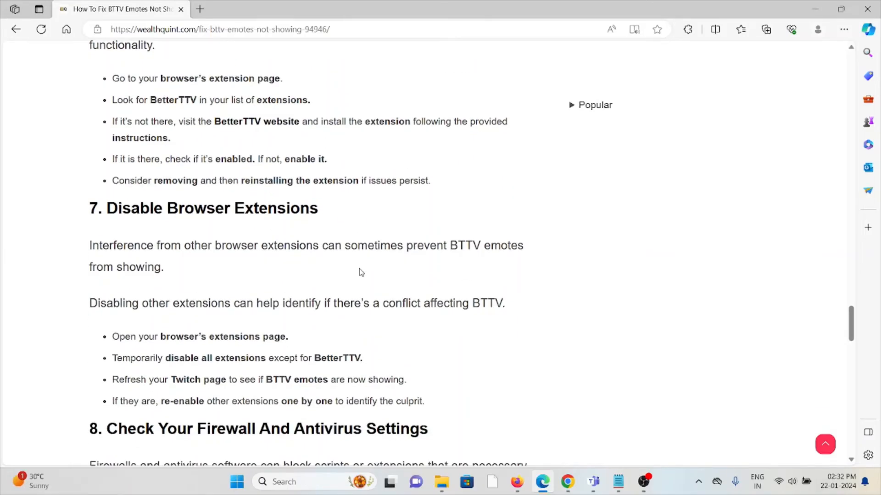
mouse_move(359, 277)
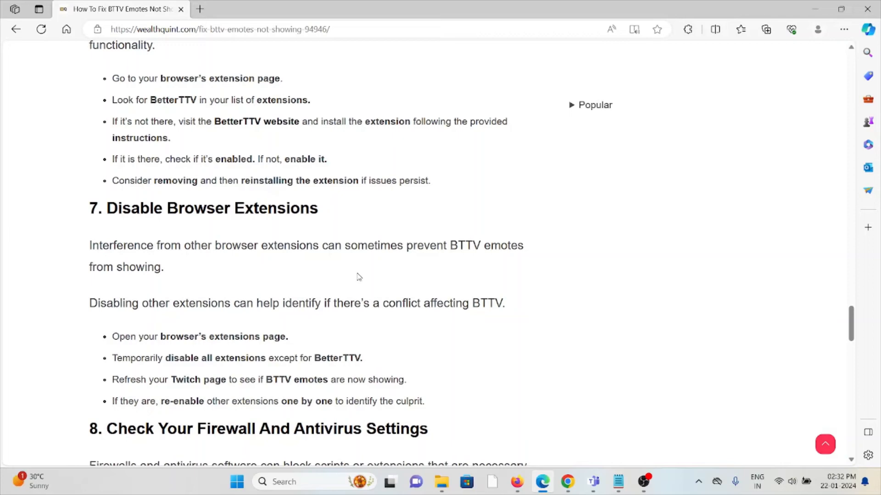
scroll(down, 3)
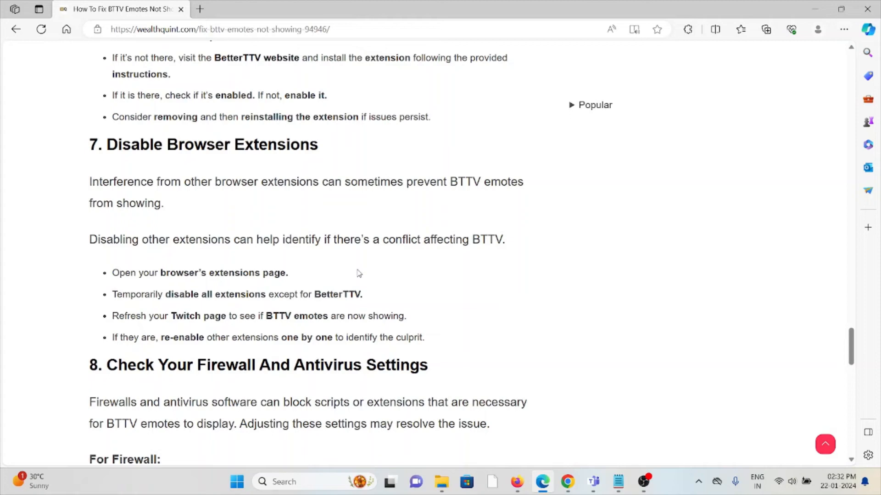
mouse_move(332, 252)
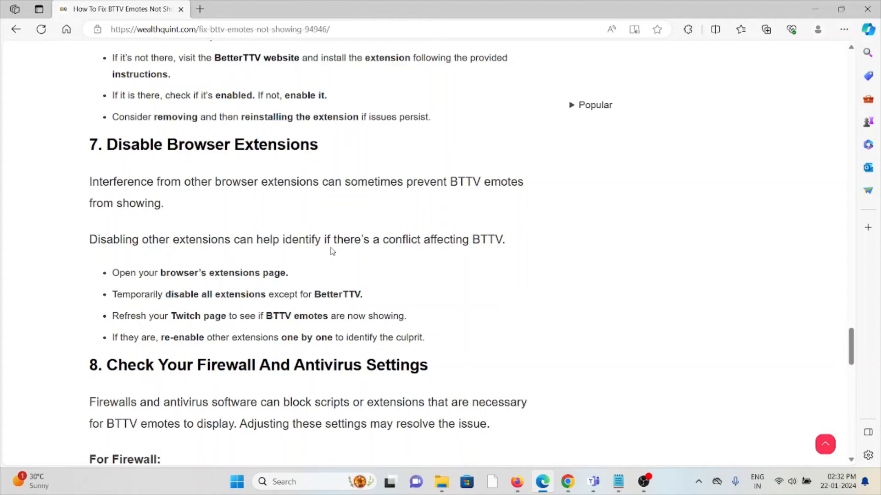
Step: Scroll to method 8's Windows Defender Firewall steps for allowing BTTV
scroll(down, 3)
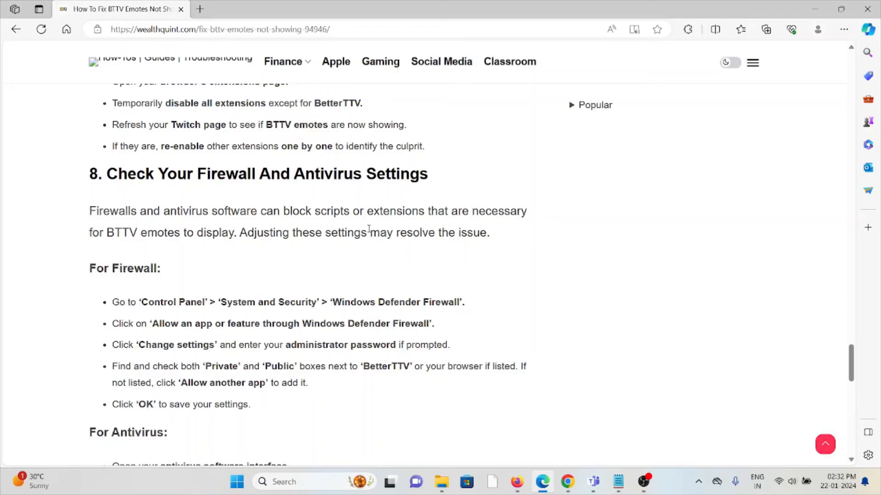
mouse_move(360, 232)
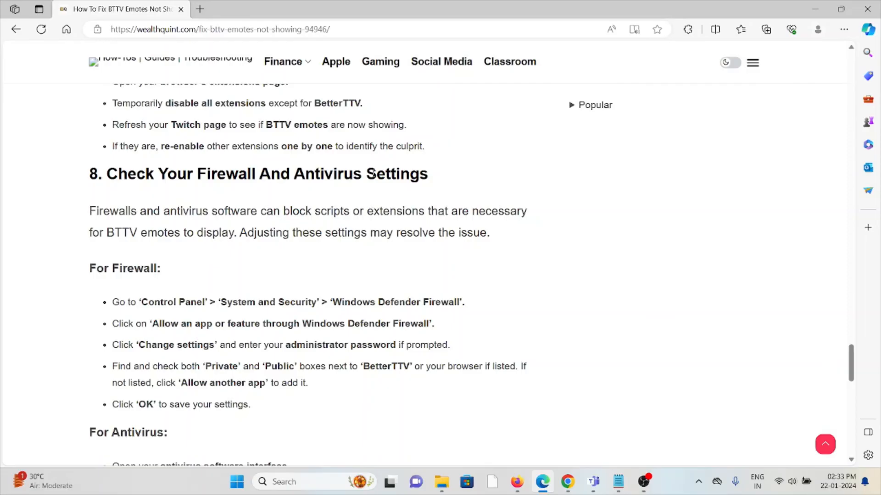
Step: Read the antivirus steps and method 9, Contact BetterTTV Support, then return to the title
scroll(down, 3)
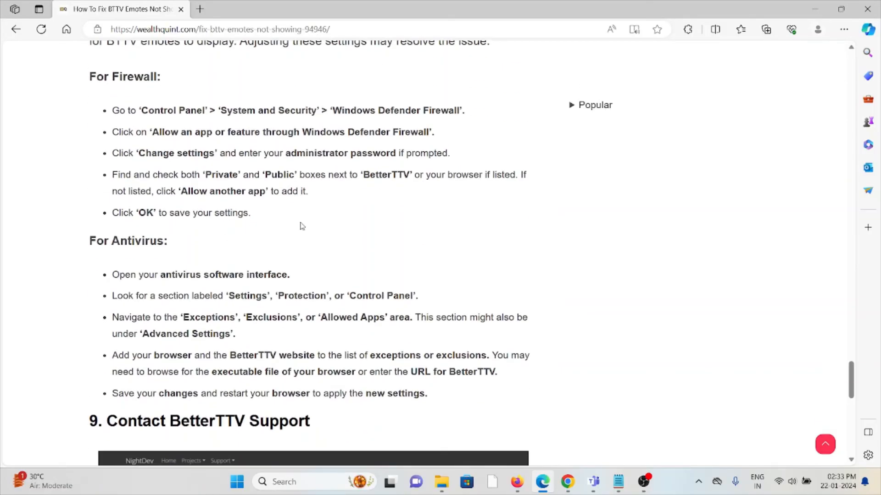
mouse_move(302, 226)
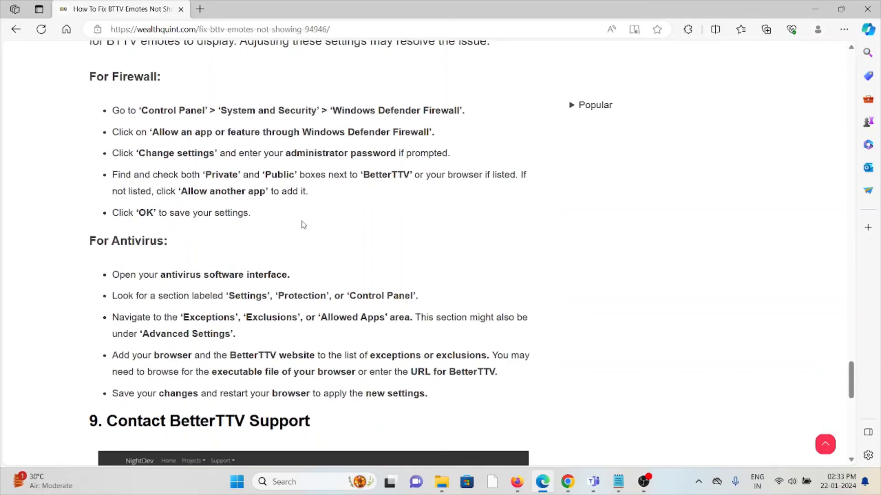
mouse_move(303, 224)
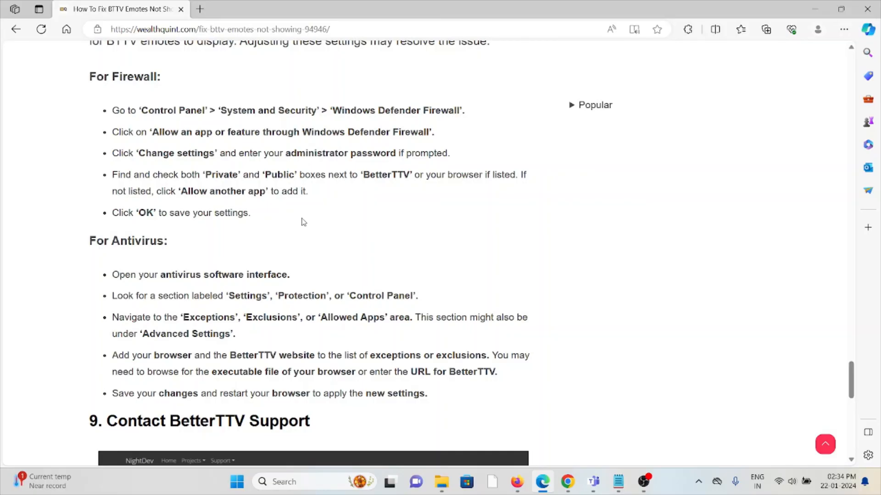
scroll(down, 3)
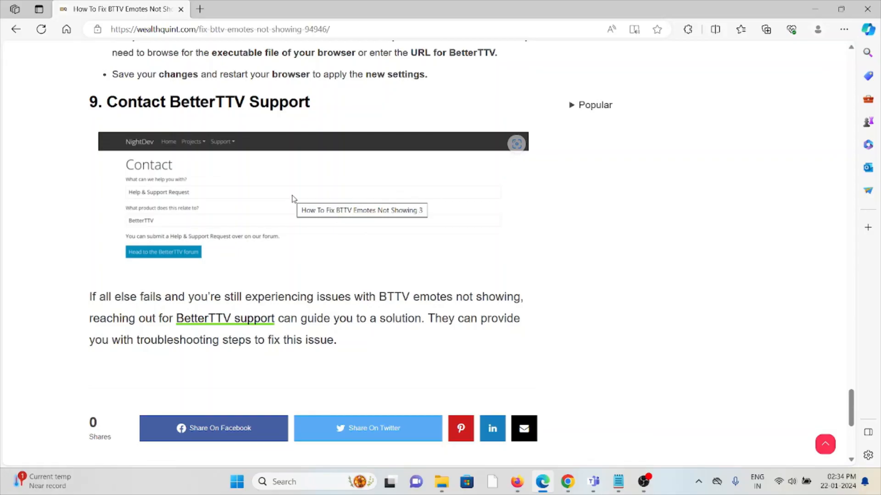
scroll(down, 3)
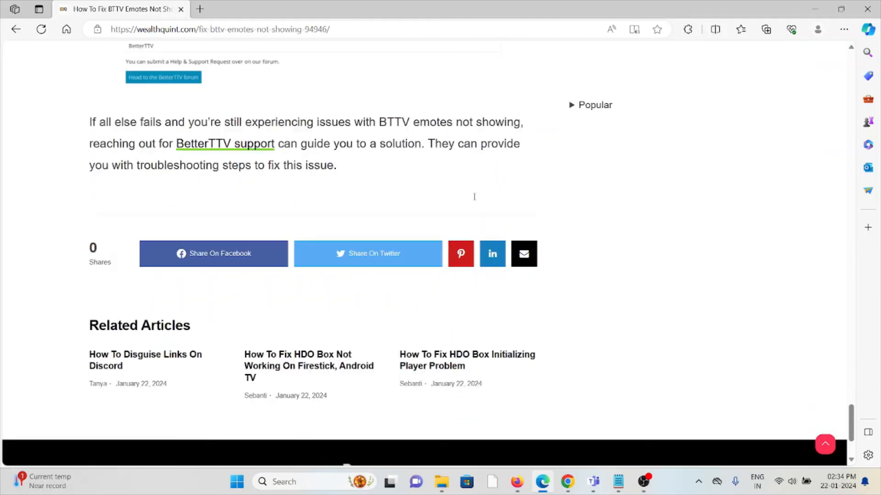
scroll(down, 3)
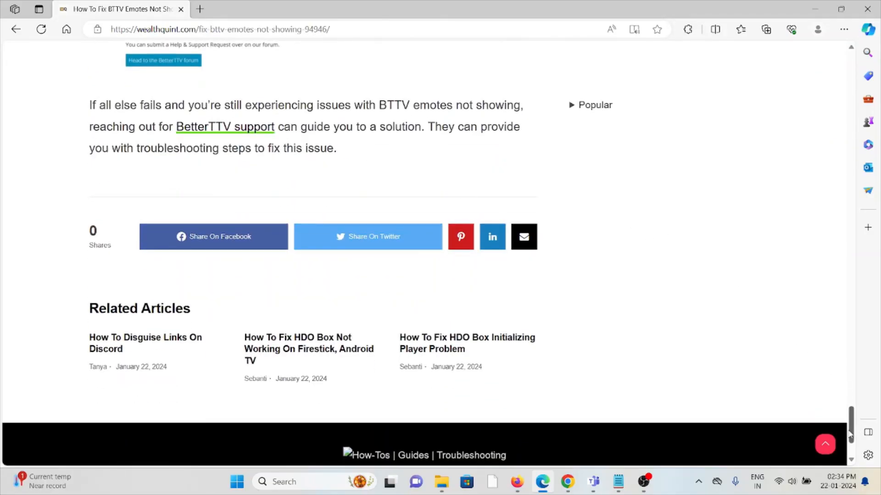
scroll(up, 3)
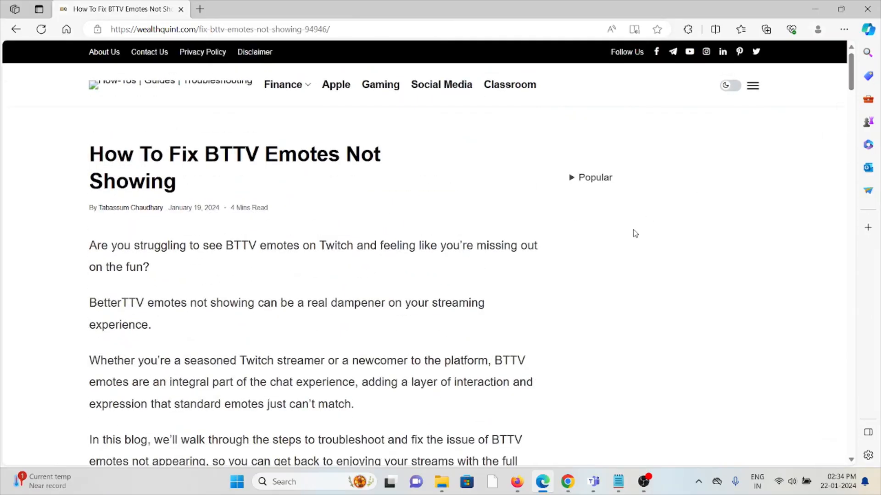